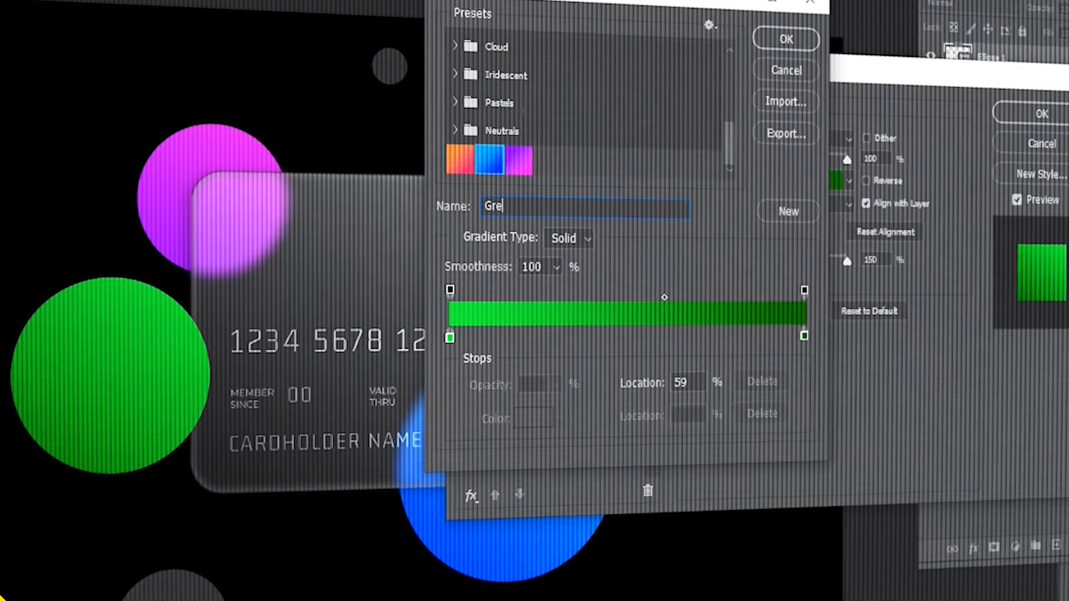
# - Draw a white circle with the Ellipse tool on the card's left edge
pyautogui.click(784, 39)
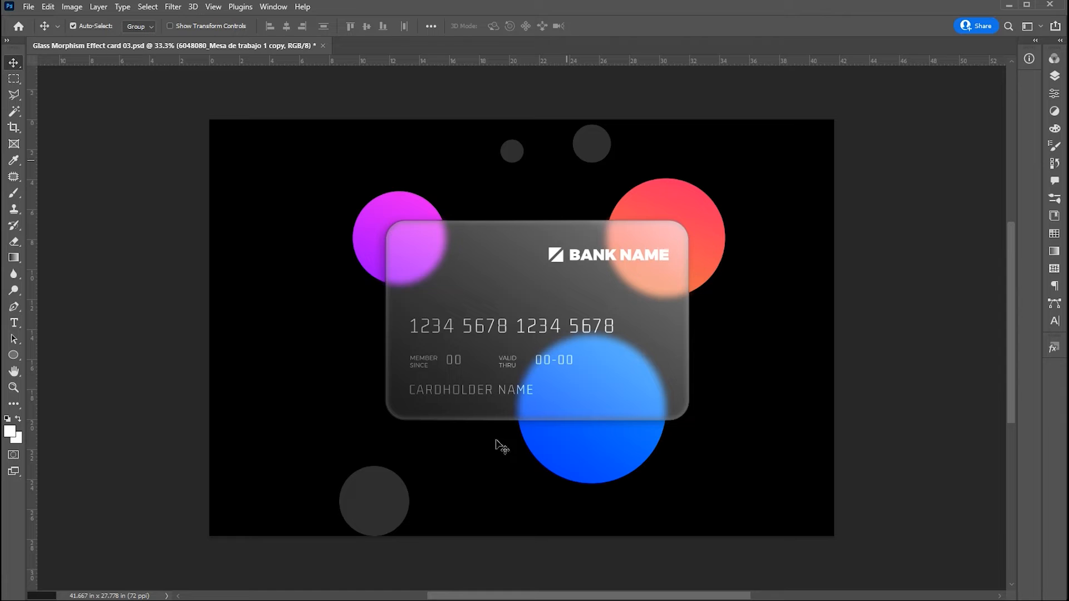
pyautogui.click(14, 354)
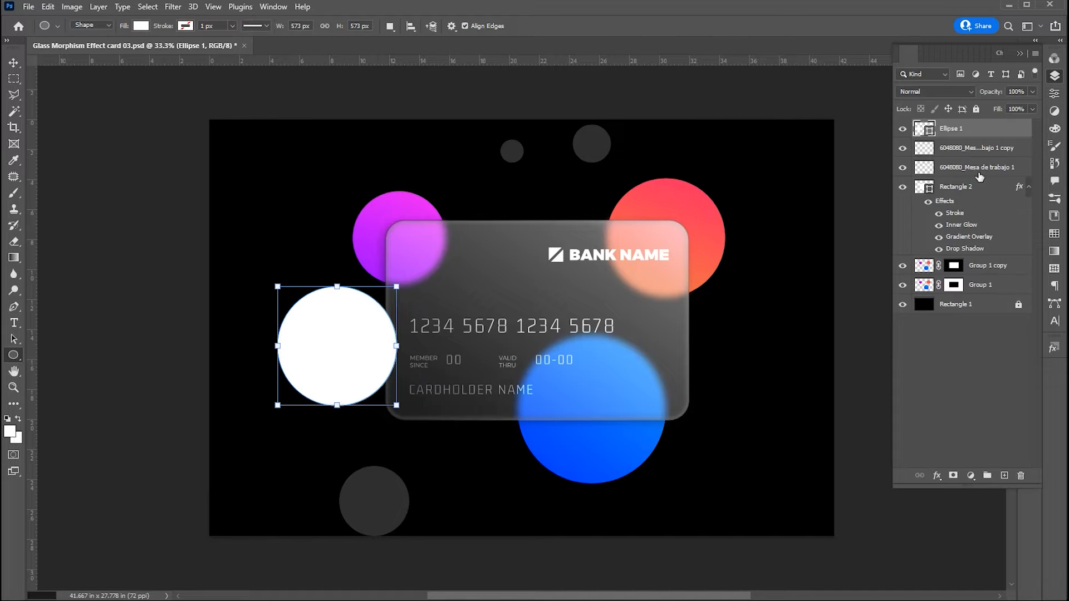
# - Enable a Gradient Overlay in the Ellipse 1 layer's Layer Style dialog
pyautogui.rightClick(950, 128)
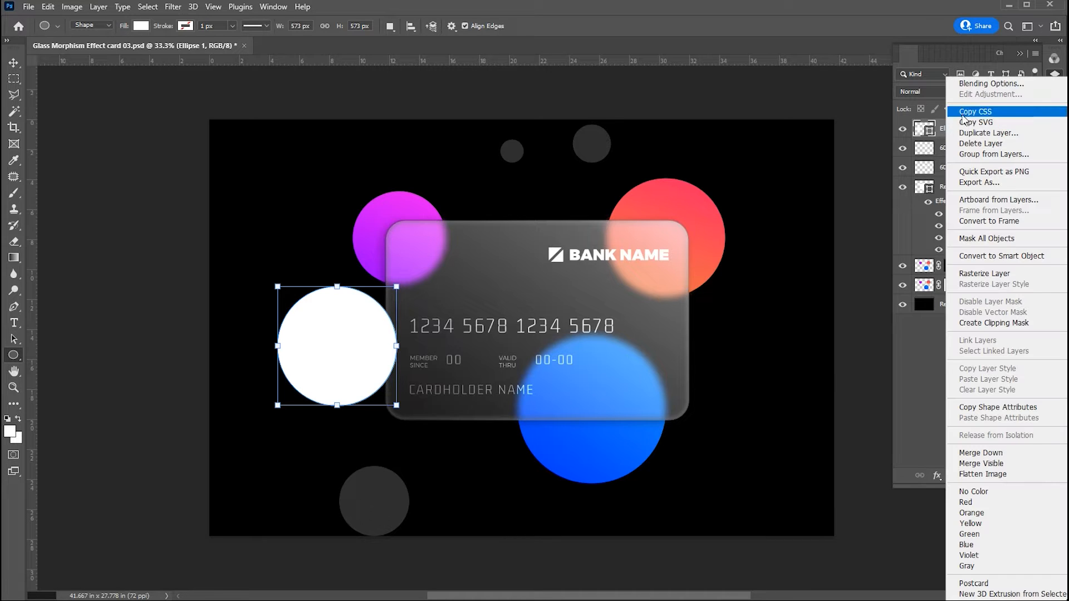
pyautogui.click(980, 84)
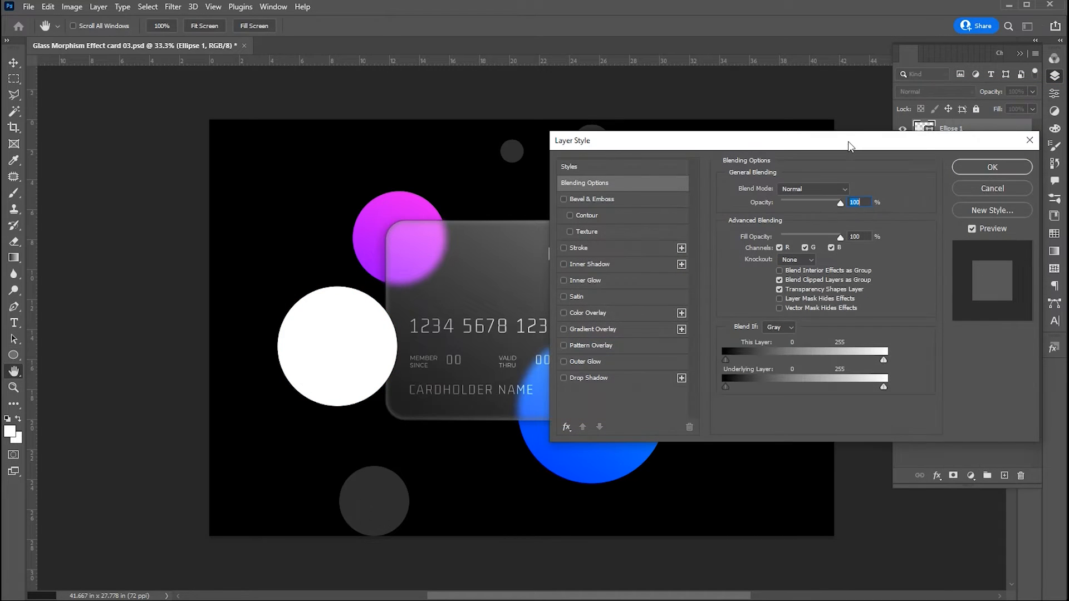
pyautogui.moveTo(658, 314)
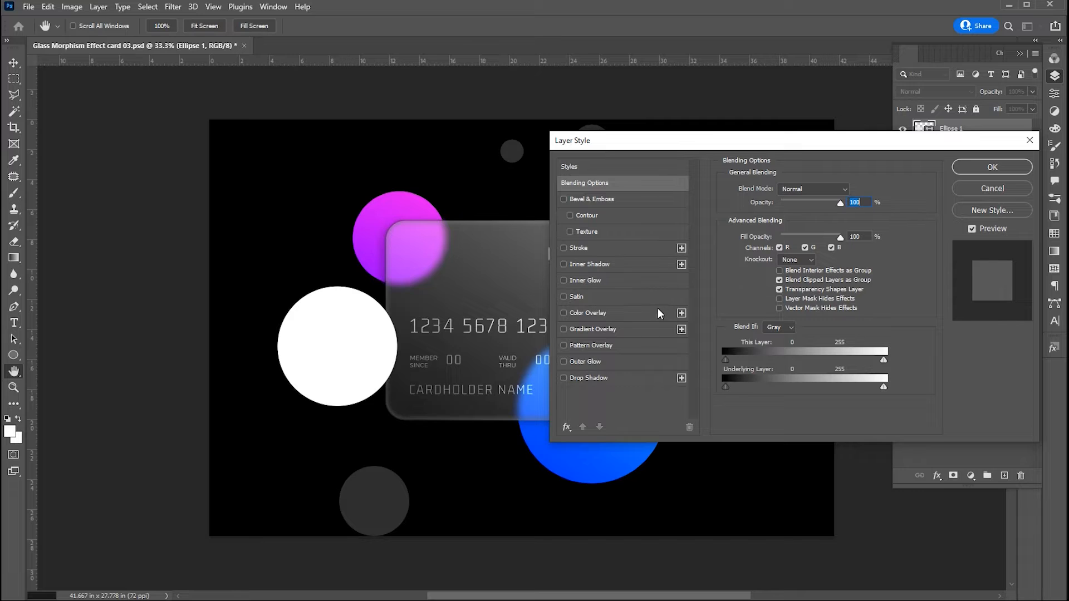
pyautogui.click(593, 329)
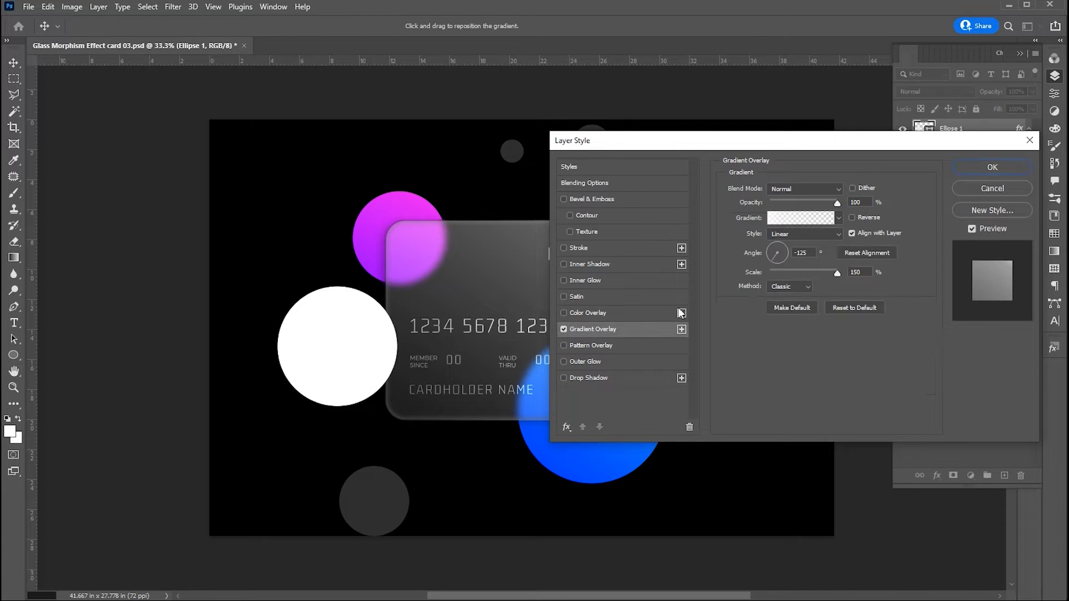
# - Load the saved blue custom preset in the Gradient Editor, turning the circle blue
pyautogui.click(799, 217)
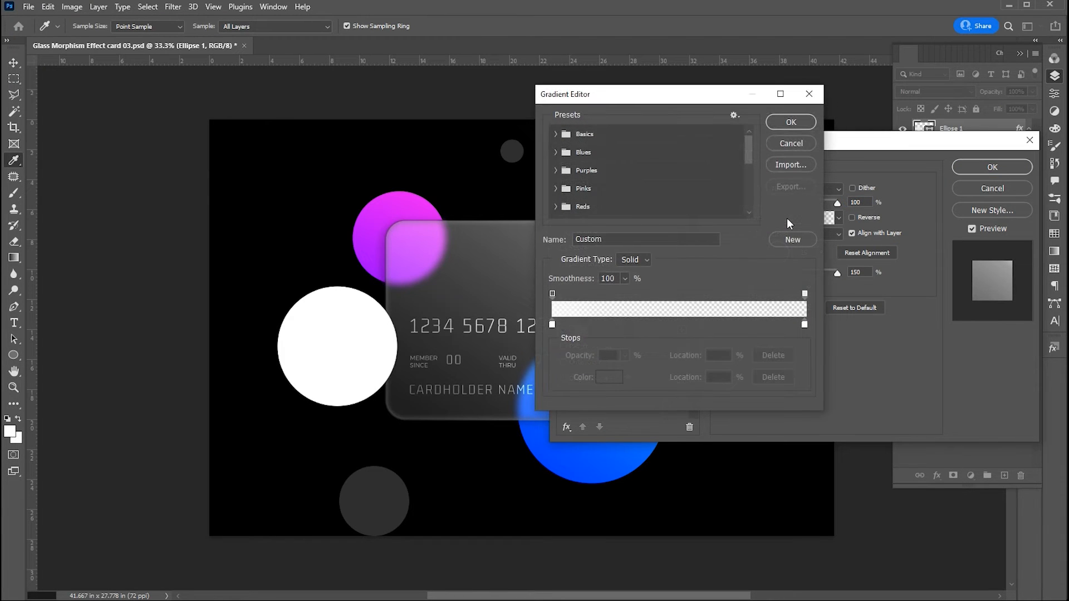
pyautogui.scroll(-3)
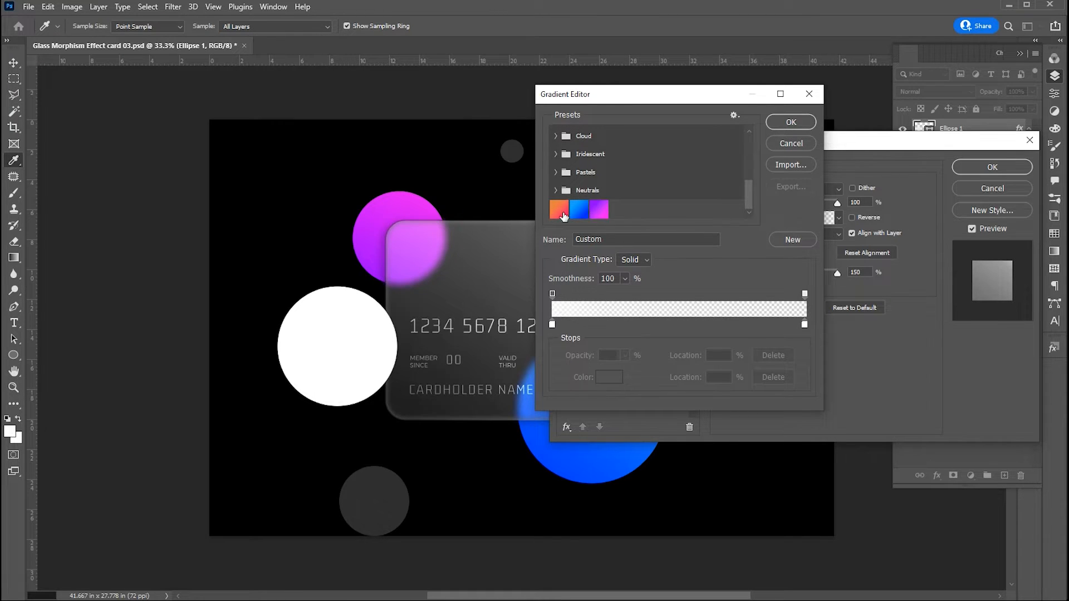
pyautogui.moveTo(583, 212)
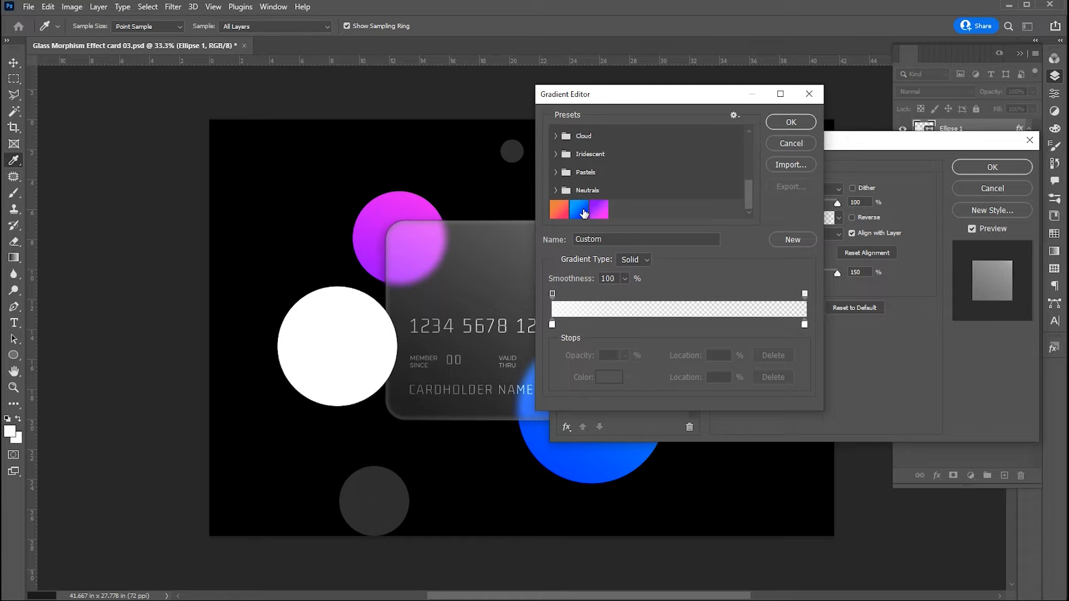
pyautogui.click(578, 210)
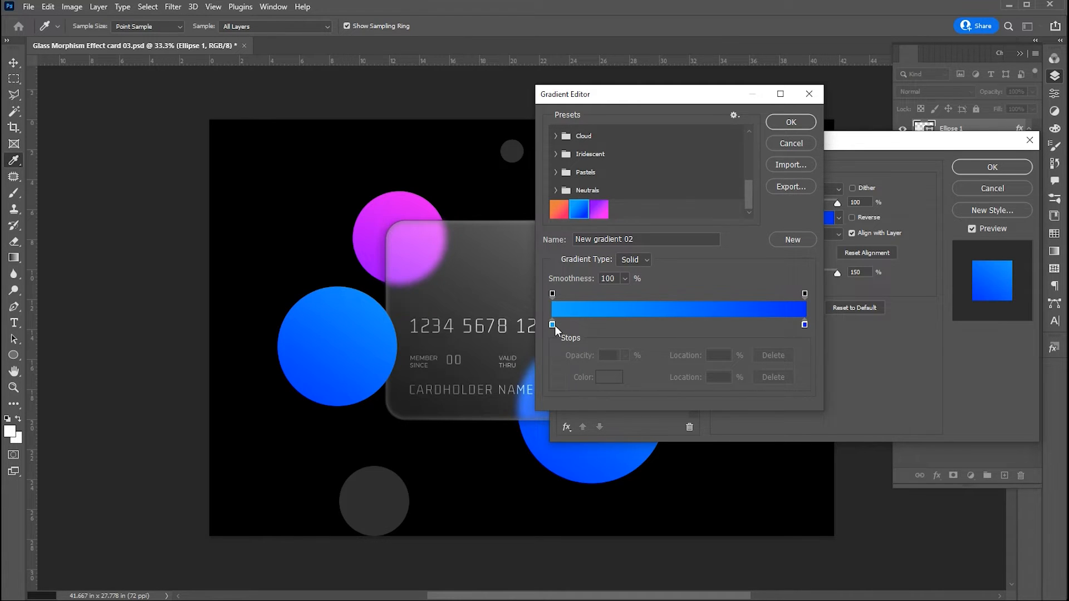
# - Recolour the gradient stops to bright and dark green and move the midpoint to 59%
pyautogui.doubleClick(553, 324)
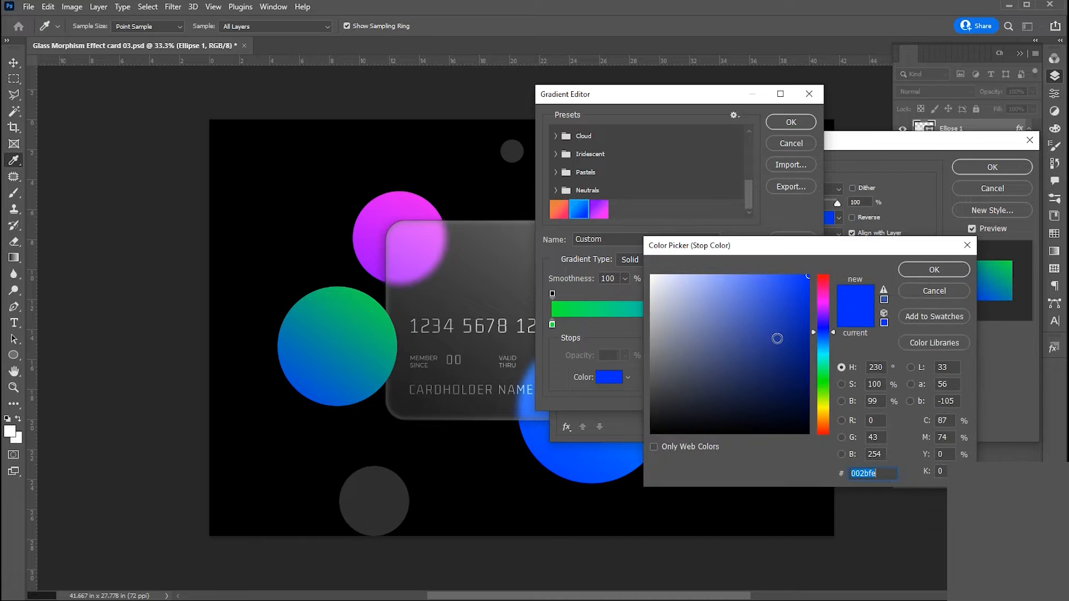
pyautogui.click(821, 372)
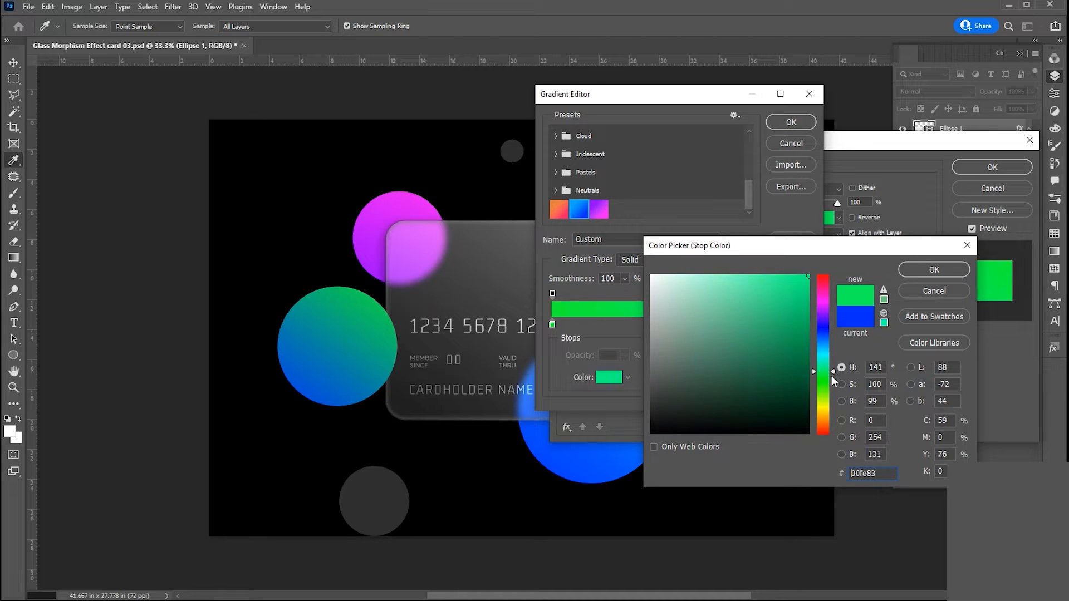
pyautogui.click(794, 356)
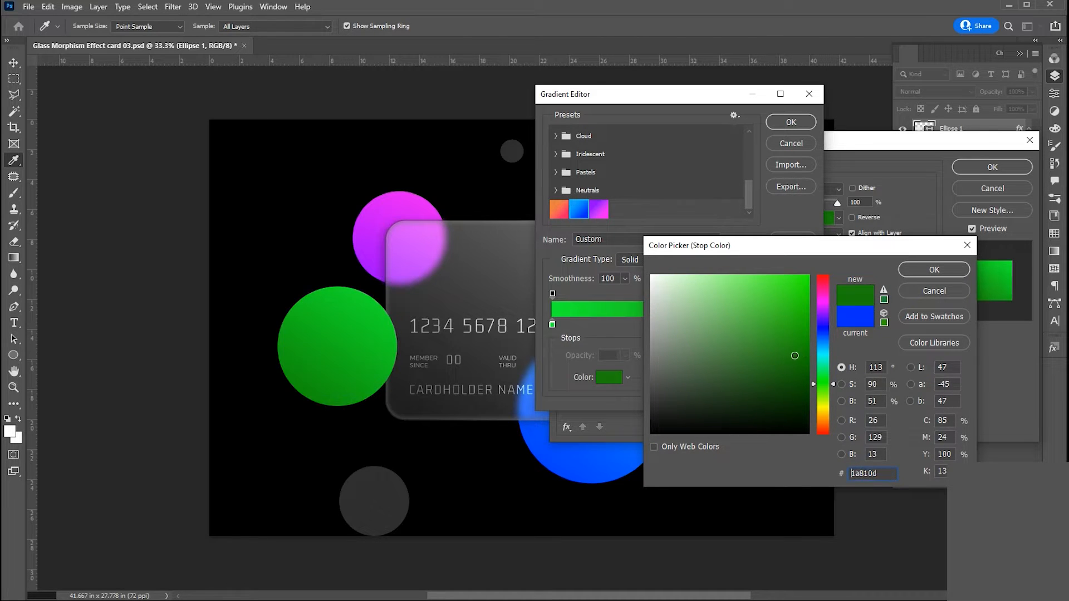
pyautogui.click(805, 373)
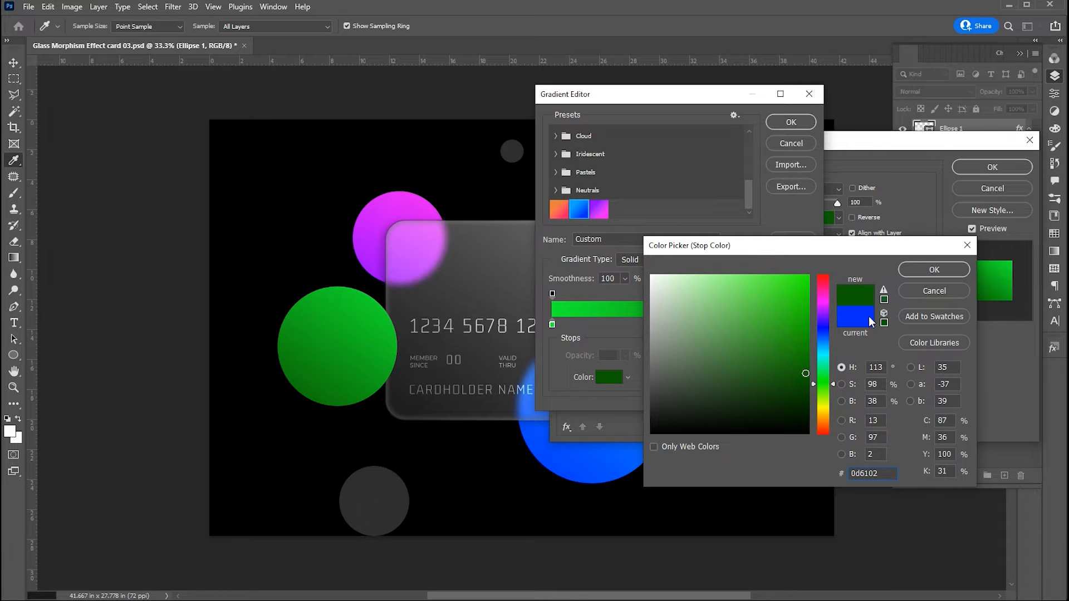
pyautogui.click(933, 270)
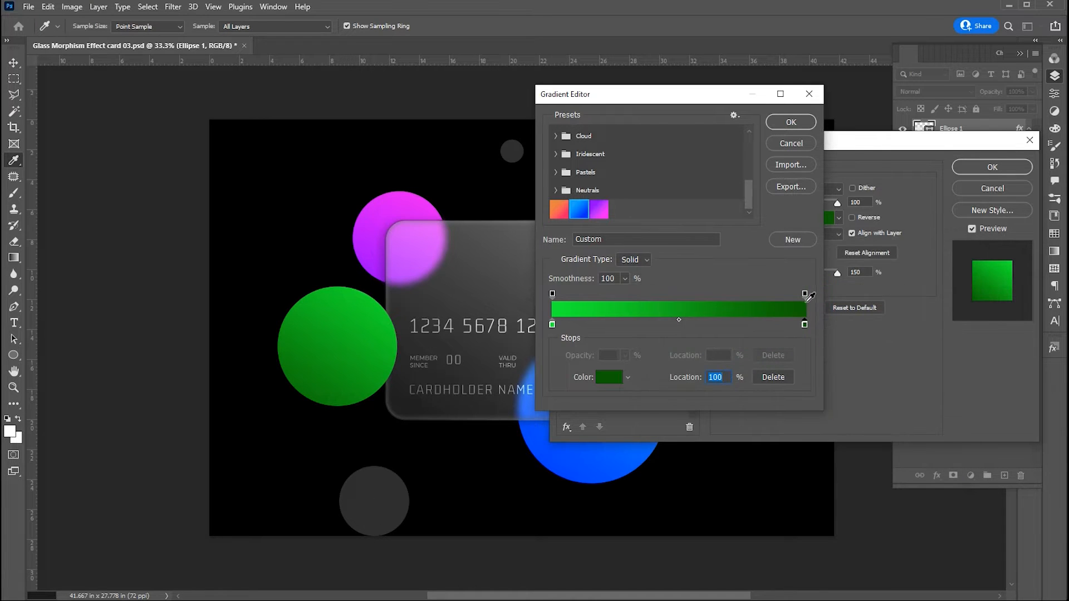
pyautogui.click(553, 294)
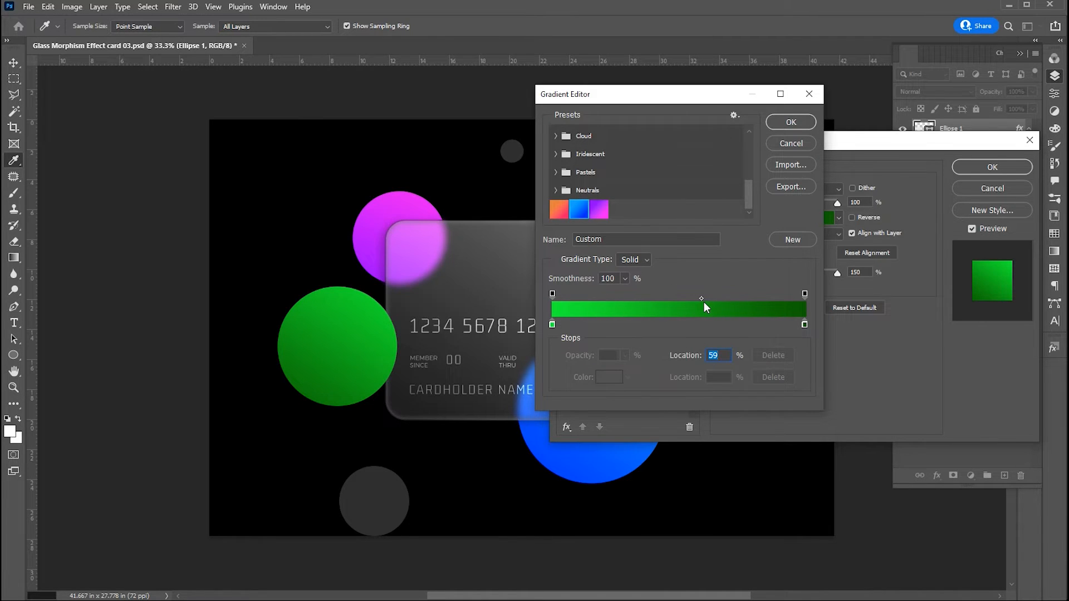
pyautogui.moveTo(707, 298)
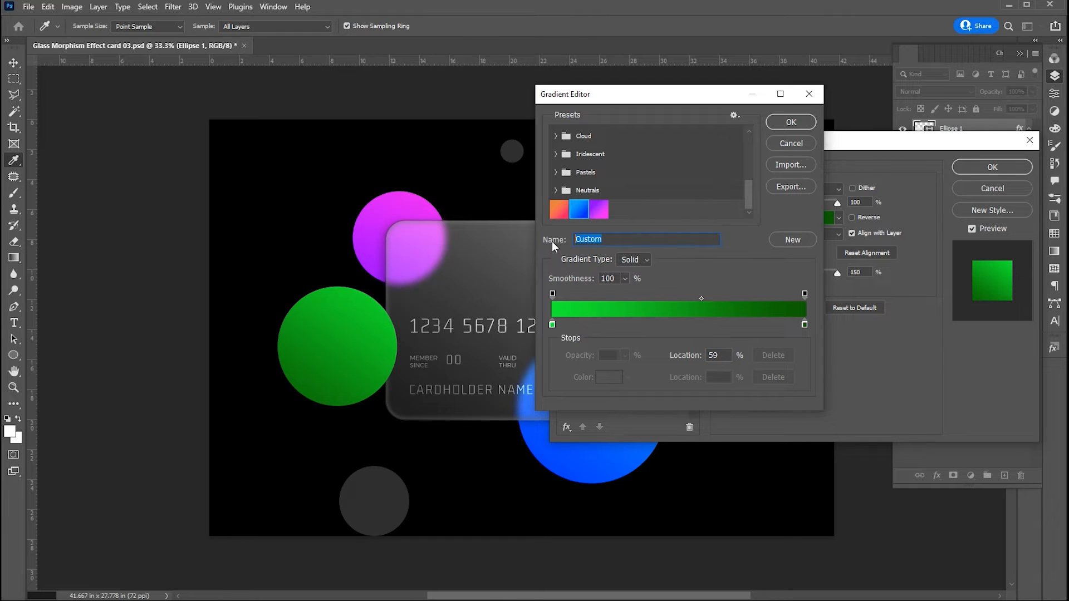
# - Save the gradient as a new preset named 'Green gradient' and apply it to the circle
pyautogui.write('Green g')
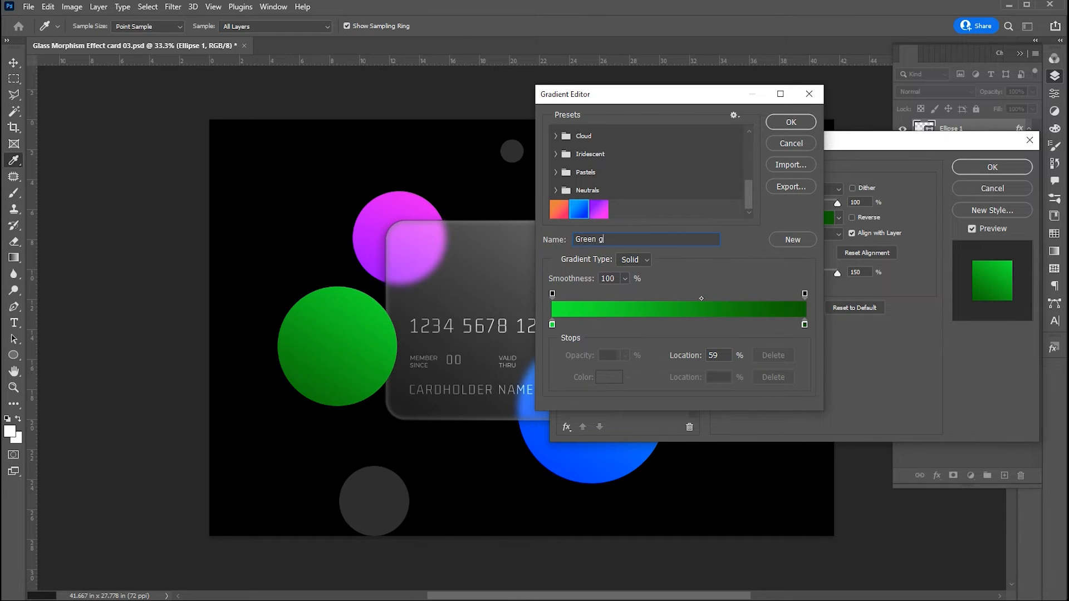
pyautogui.write('radient')
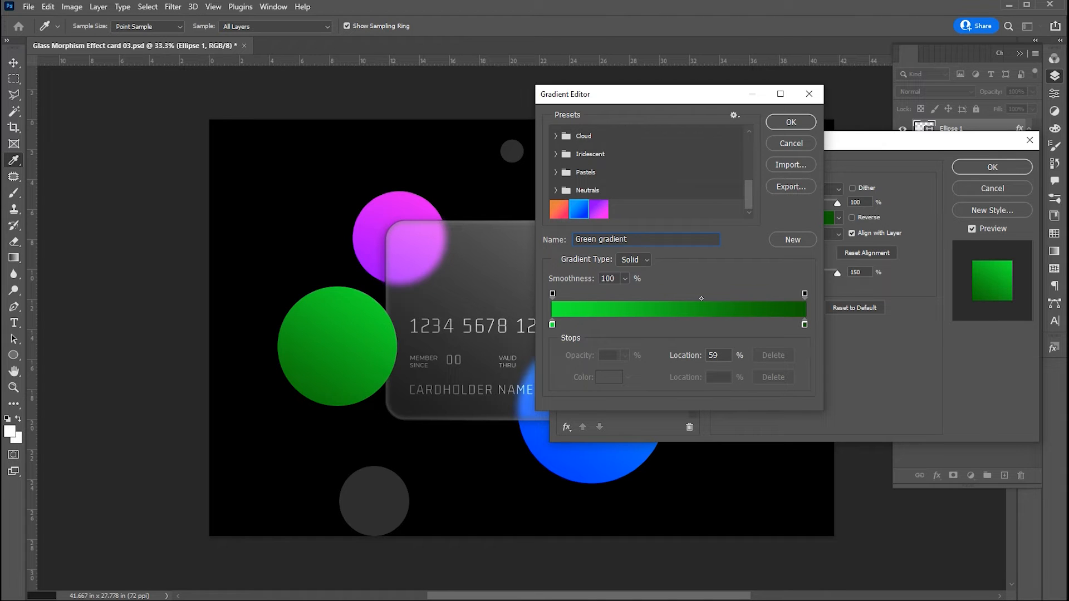
pyautogui.click(645, 239)
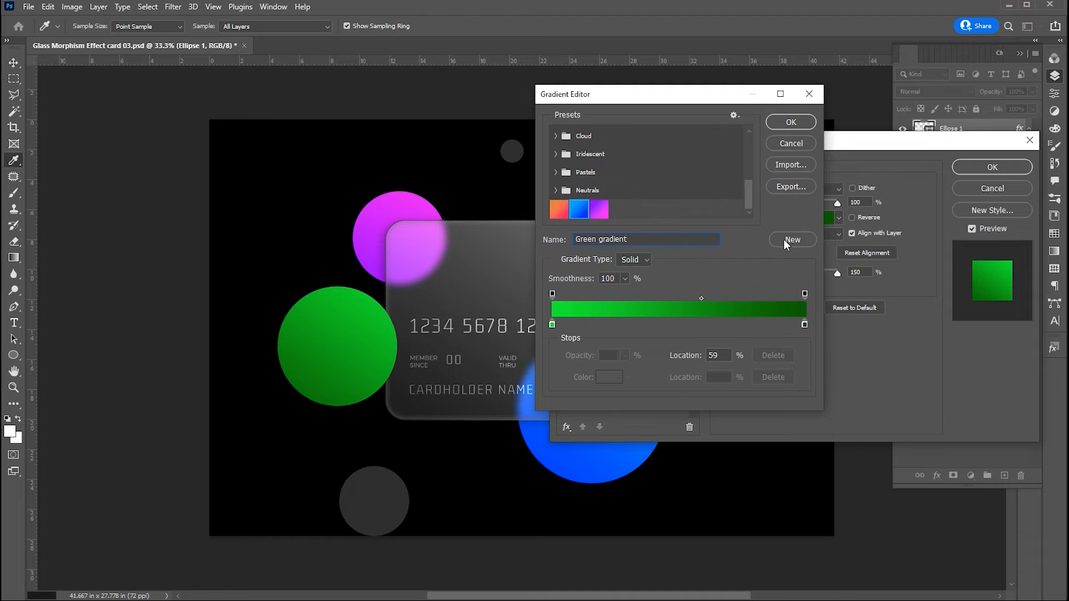
pyautogui.click(792, 239)
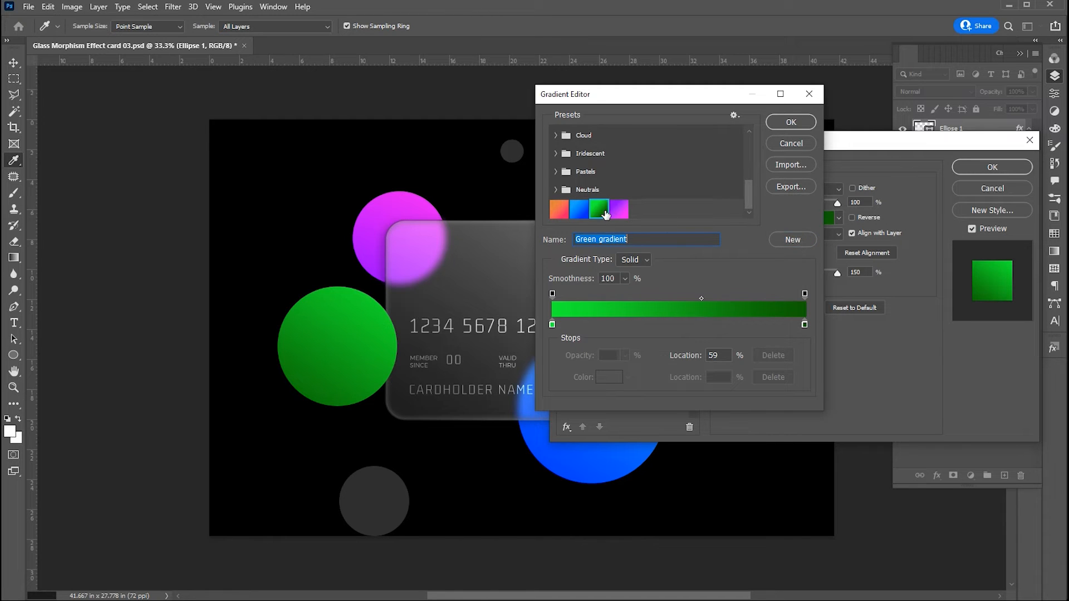
pyautogui.moveTo(769, 144)
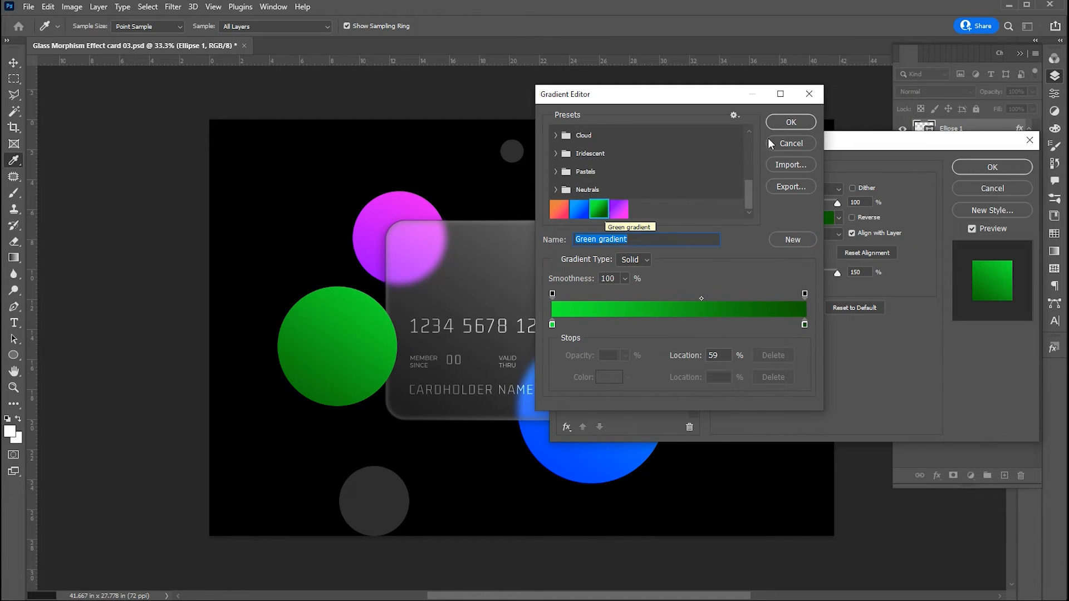
pyautogui.click(791, 121)
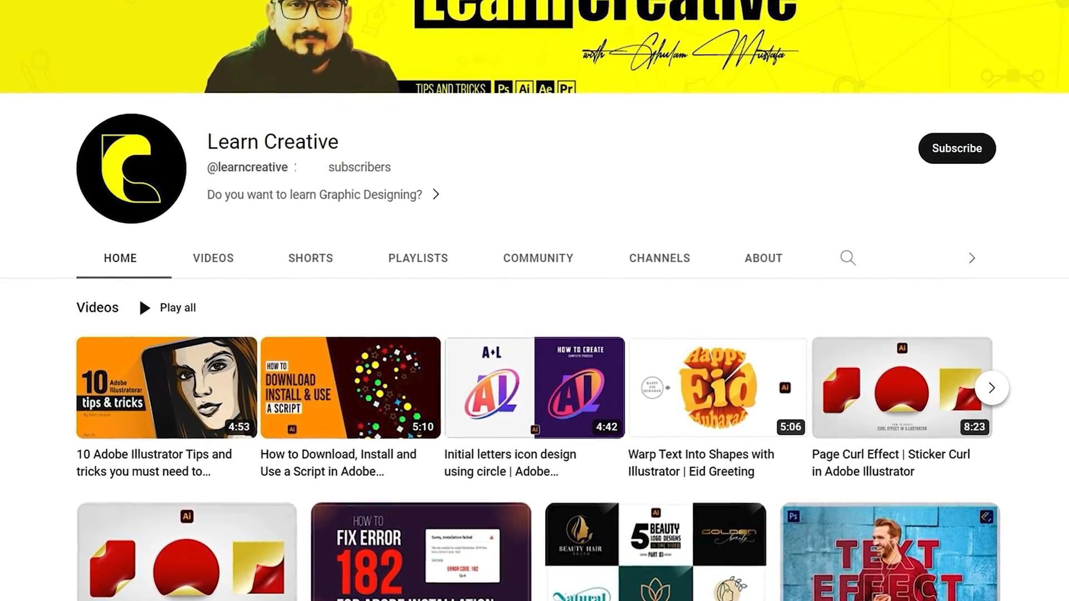
pyautogui.scroll(-3)
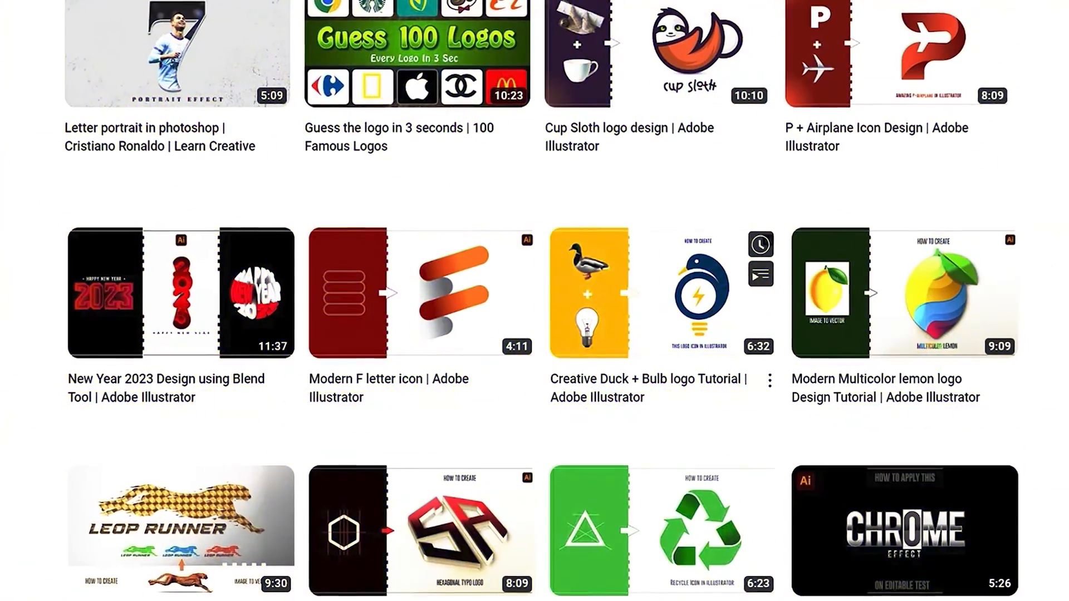